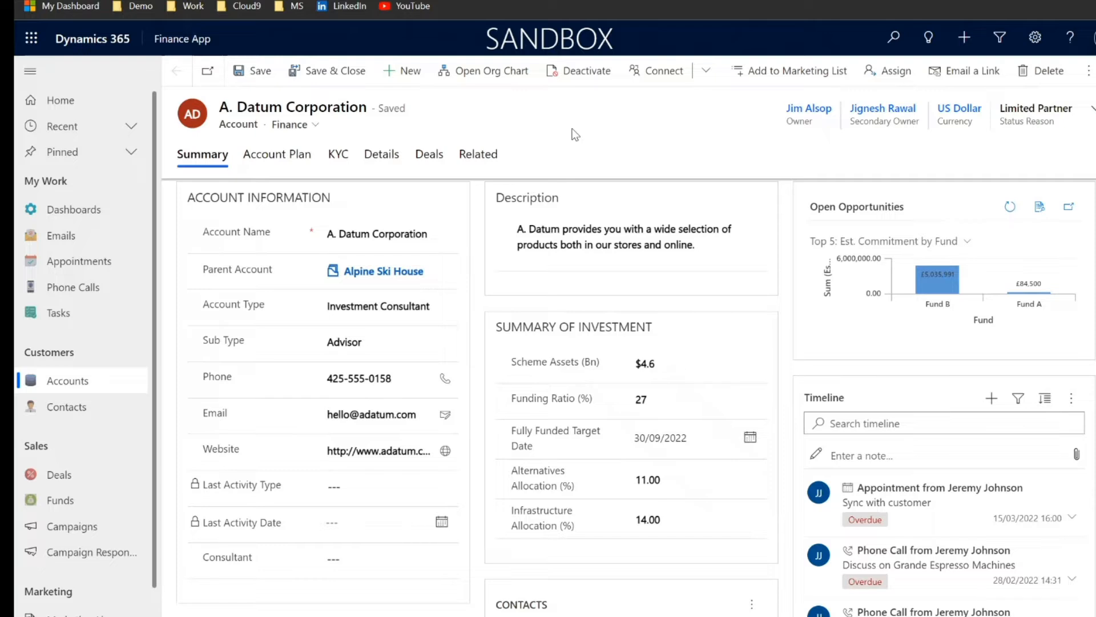
pyautogui.moveTo(594, 128)
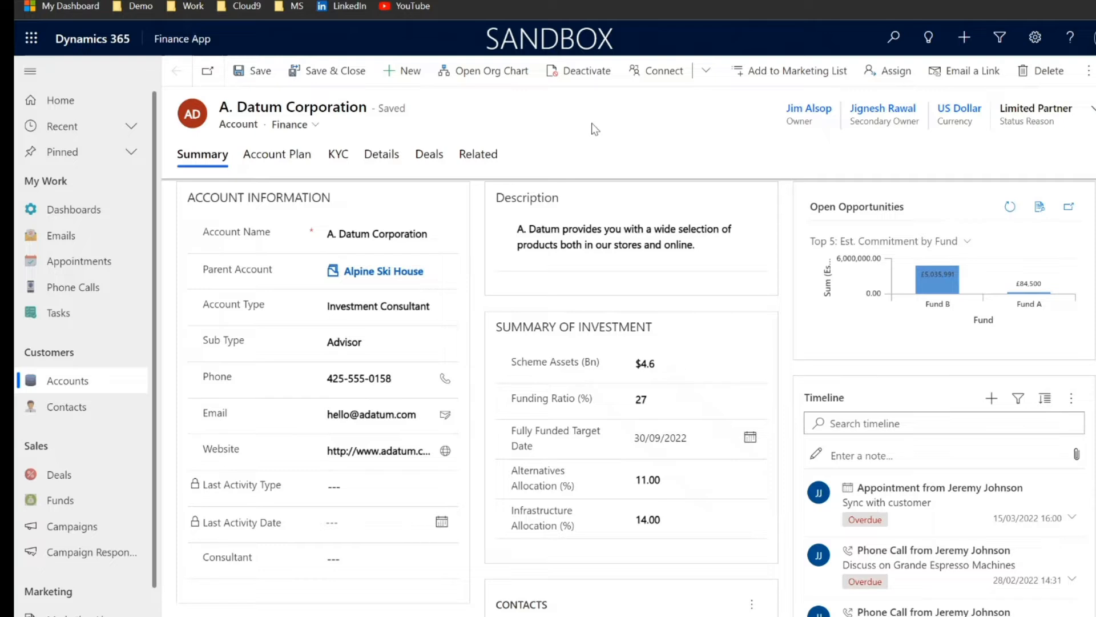
pyautogui.moveTo(563, 162)
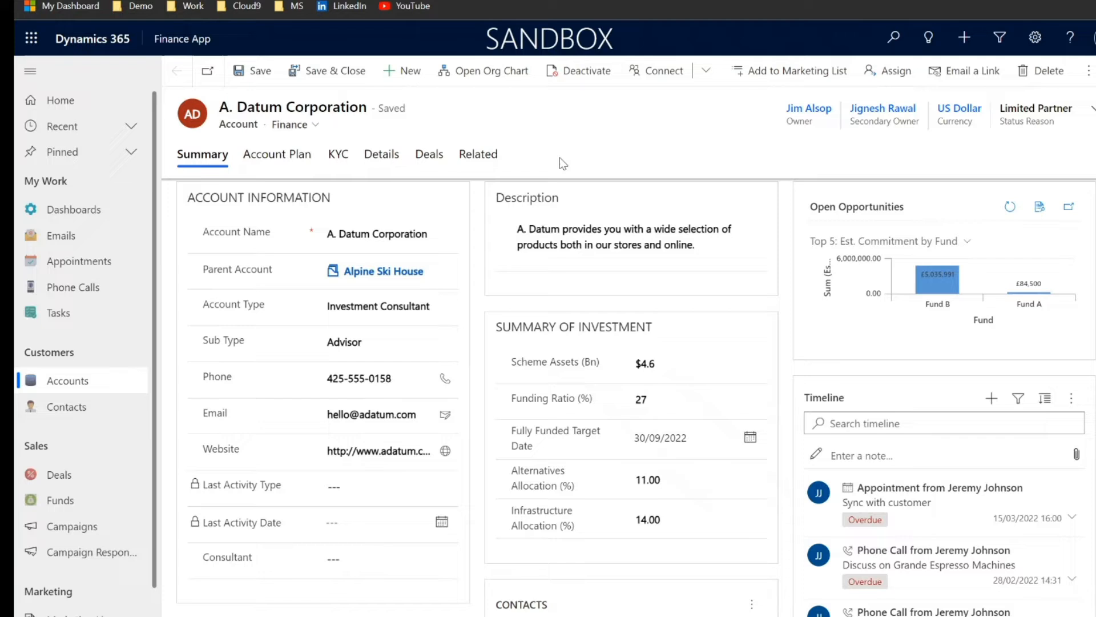
pyautogui.moveTo(476, 108)
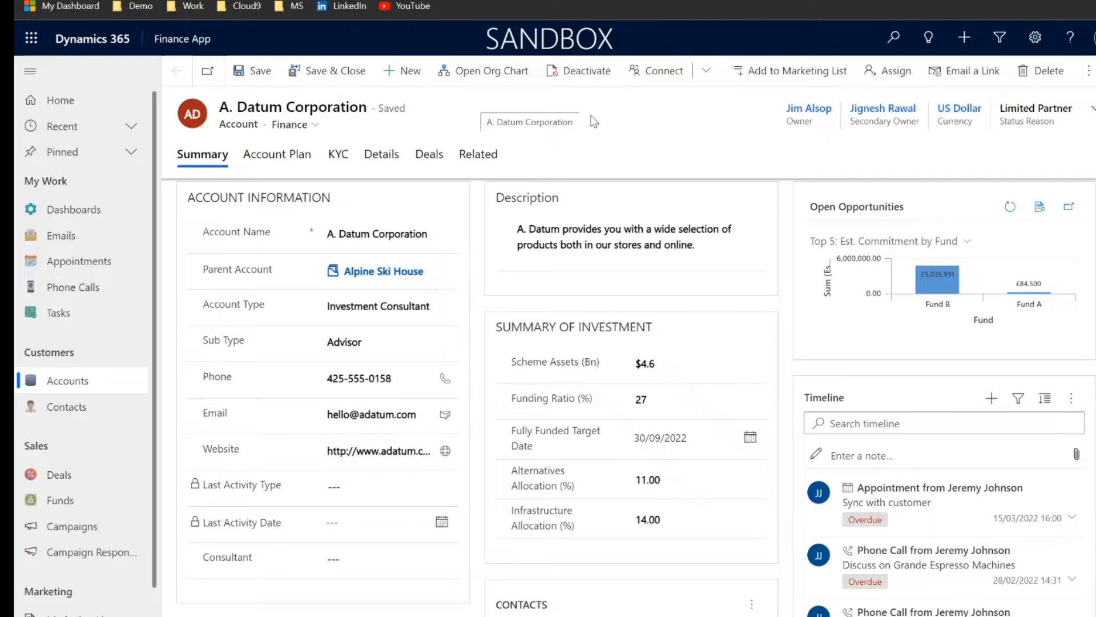
pyautogui.moveTo(291, 408)
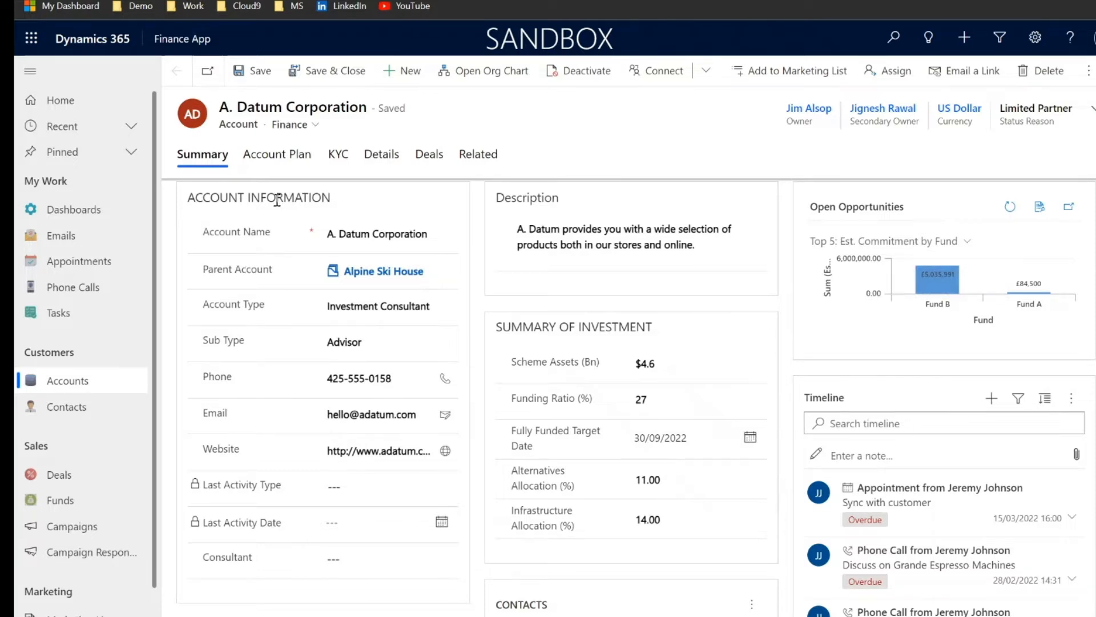
pyautogui.moveTo(919, 231)
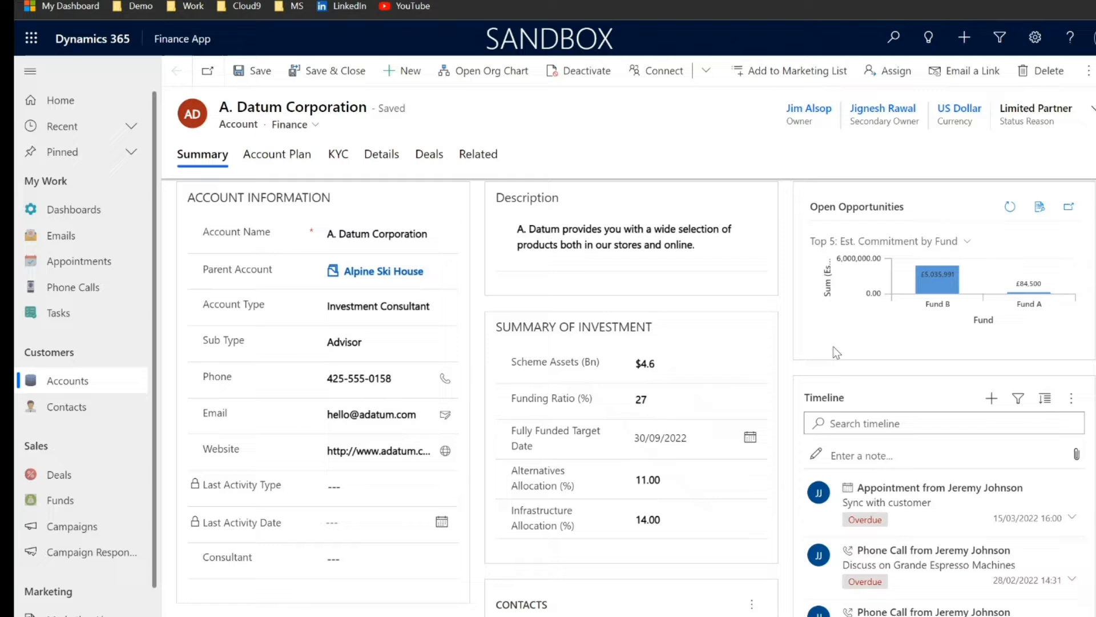
# - Show the A. Datum Corporation account's KYC tab, listing the passed check KYC-1004
pyautogui.scroll(-3)
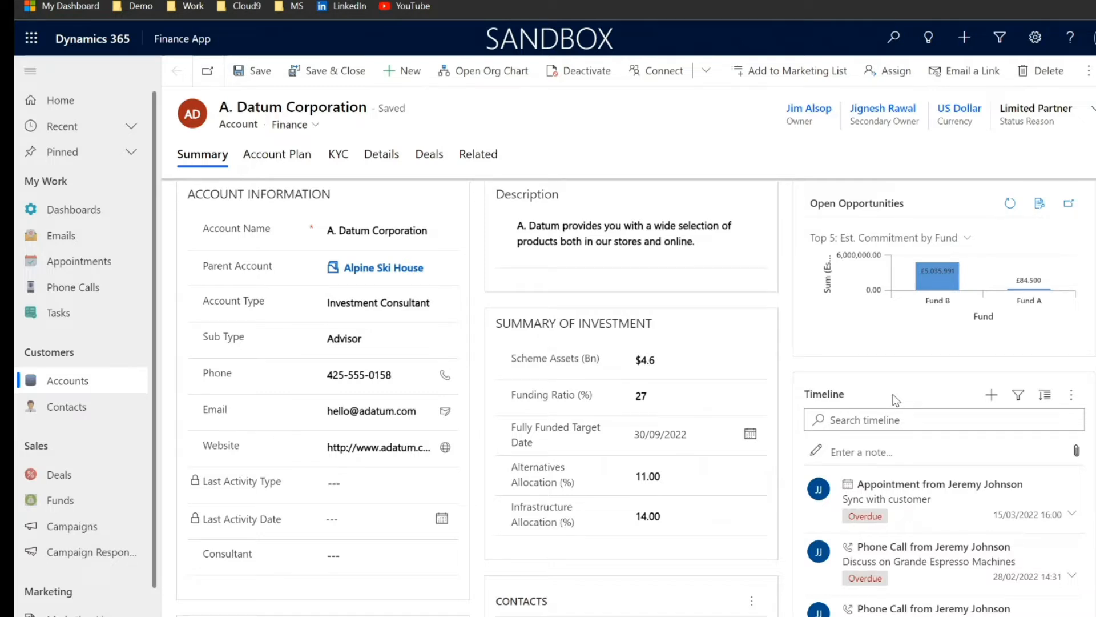
pyautogui.moveTo(791, 323)
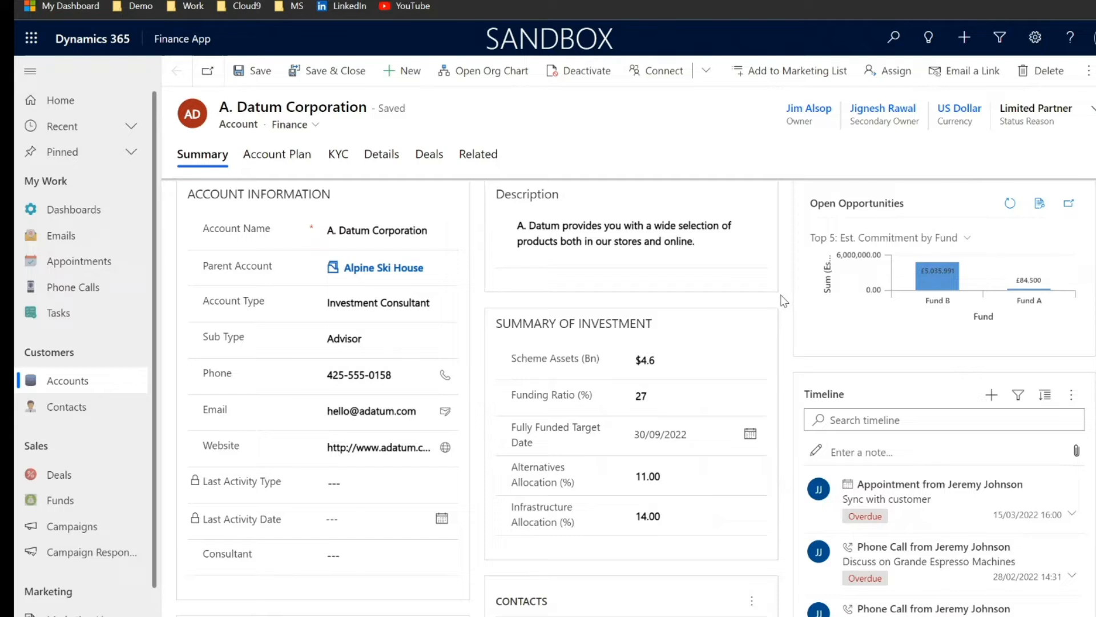
pyautogui.moveTo(789, 292)
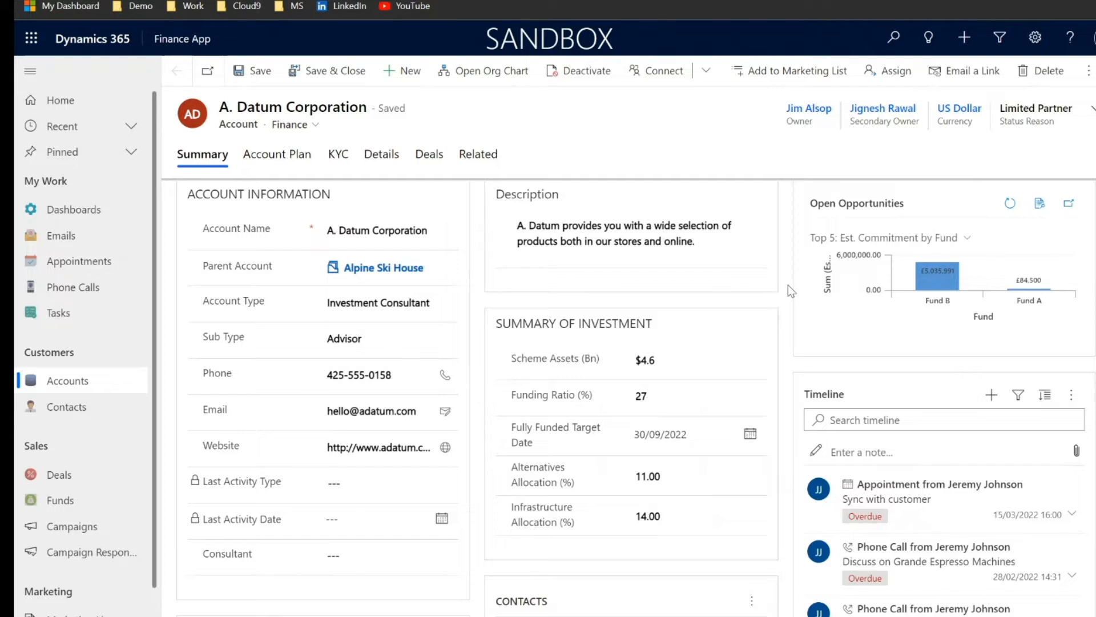
pyautogui.moveTo(783, 297)
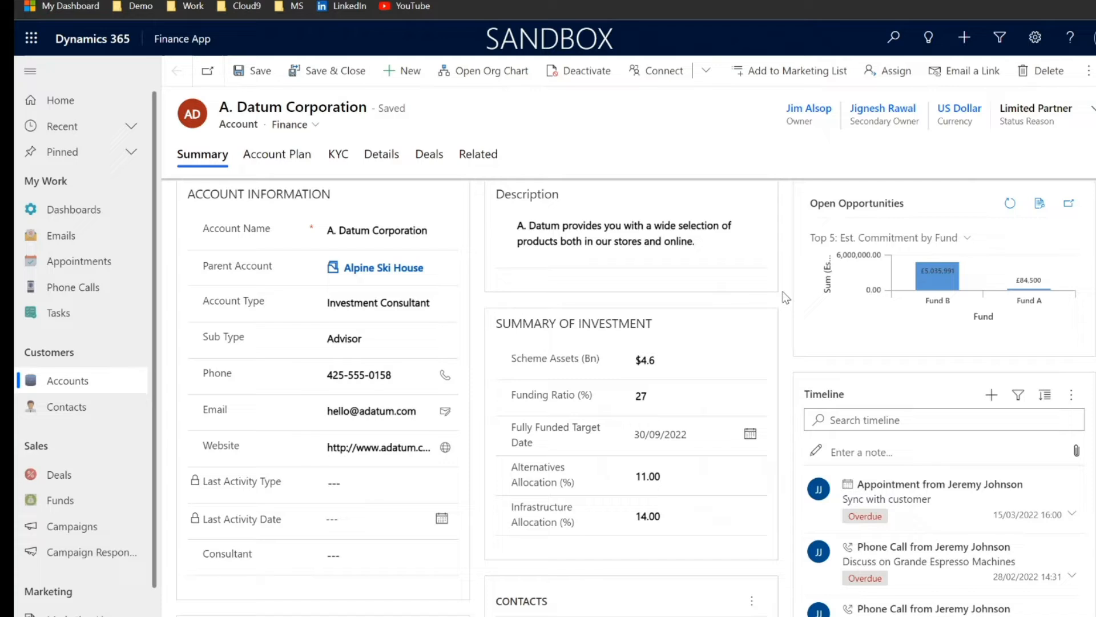
pyautogui.moveTo(457, 149)
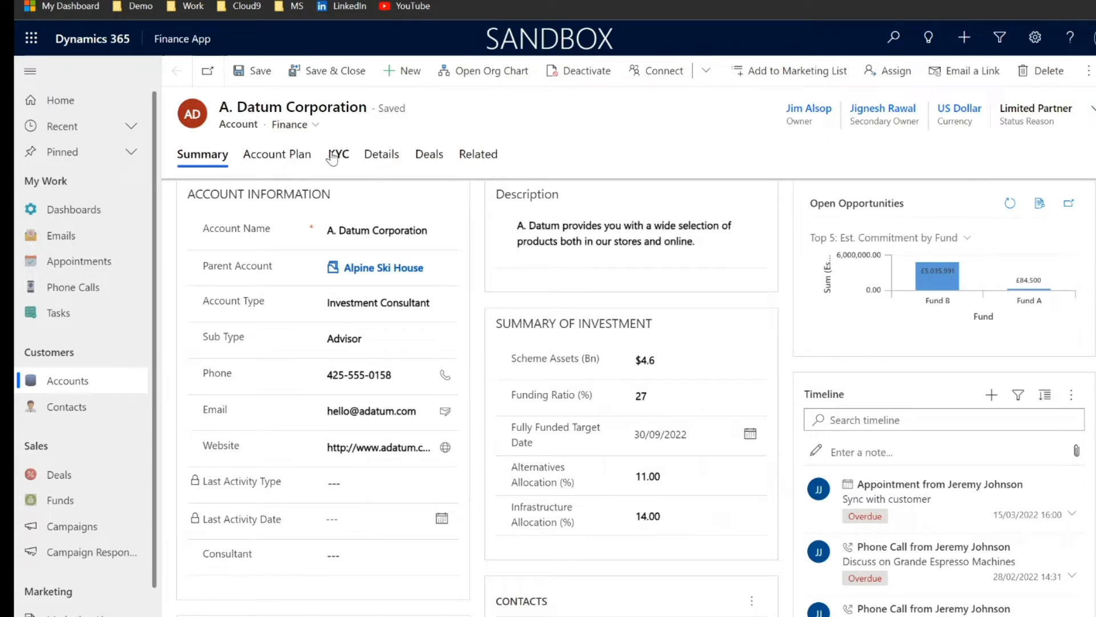
pyautogui.click(338, 154)
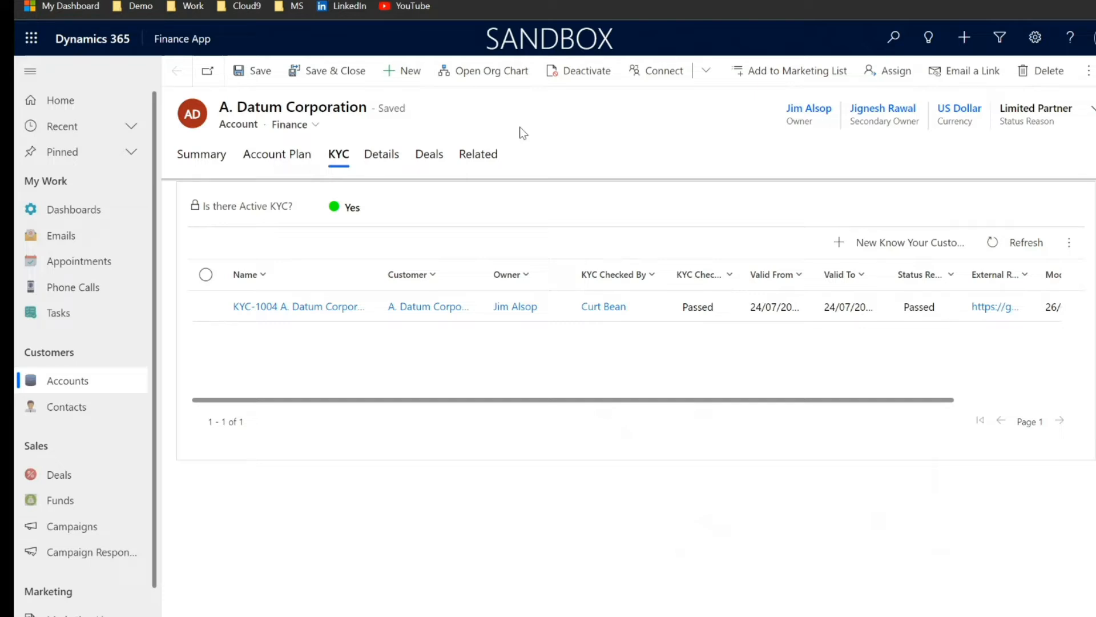
pyautogui.moveTo(260, 205)
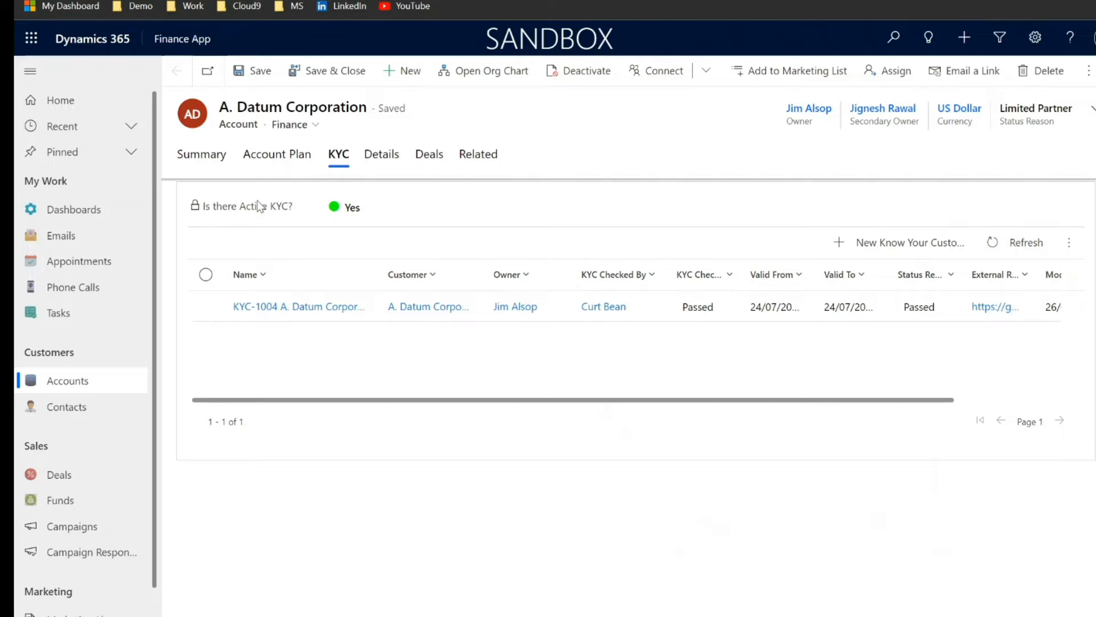
pyautogui.moveTo(203, 342)
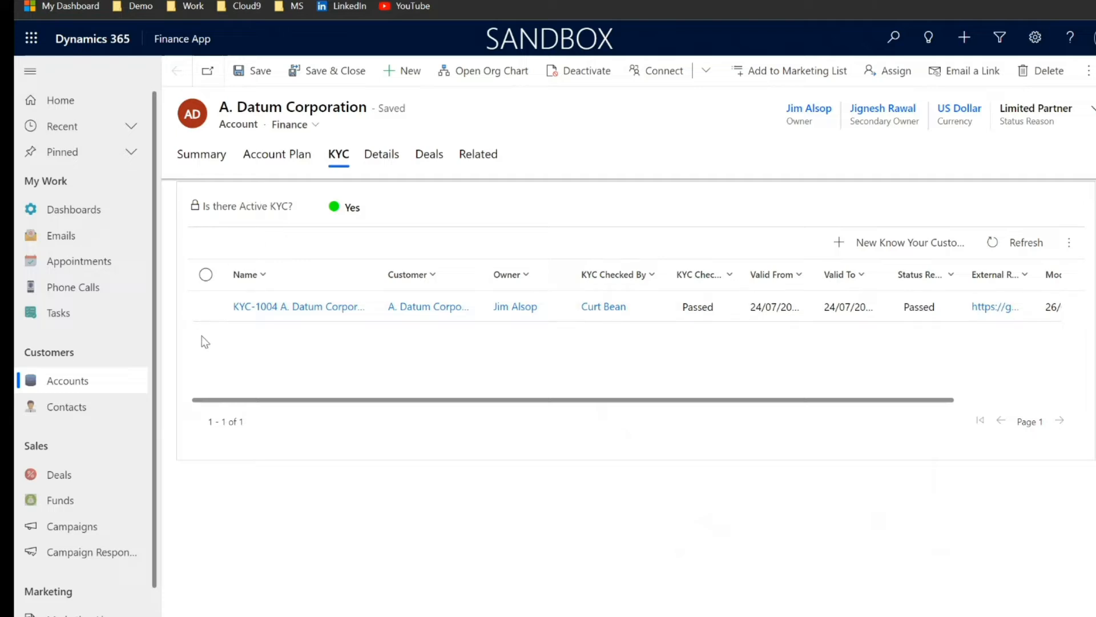
pyautogui.moveTo(198, 340)
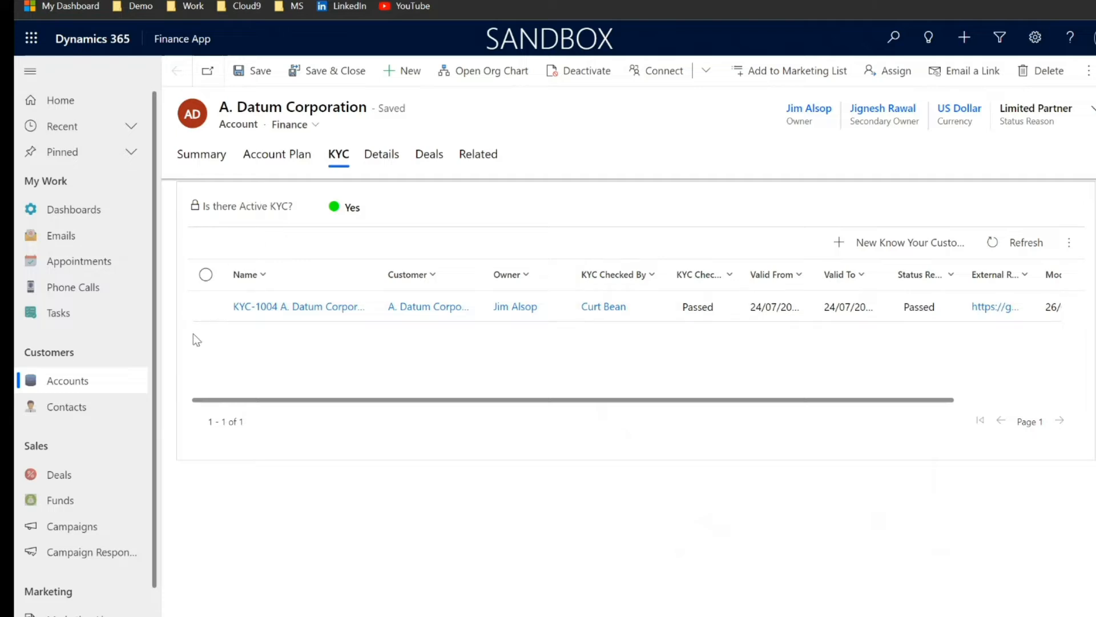
pyautogui.moveTo(162, 334)
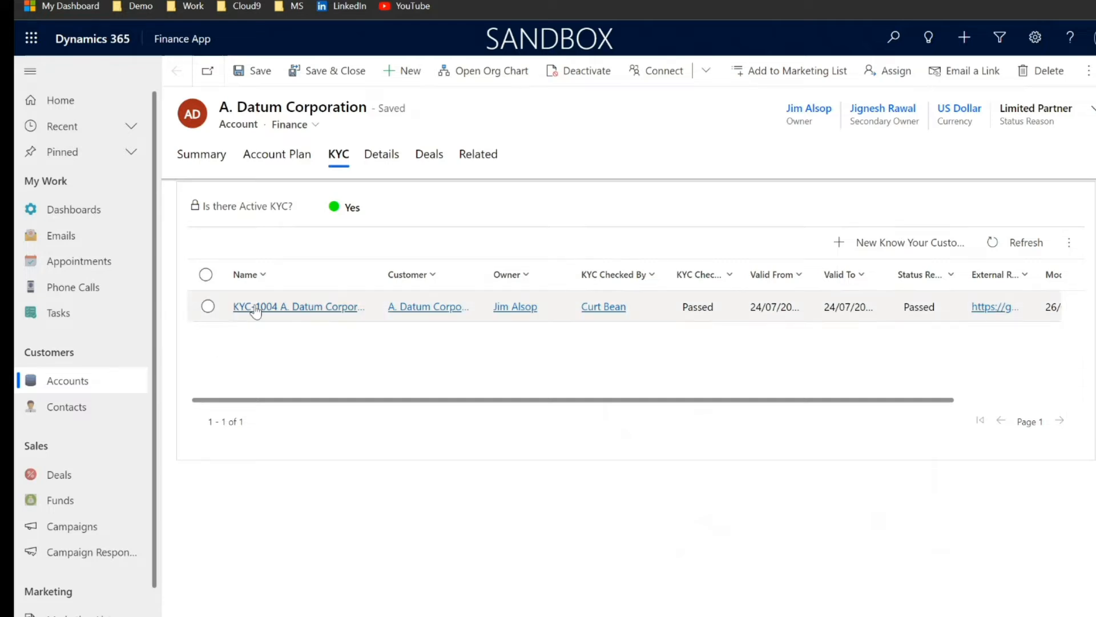
pyautogui.click(299, 306)
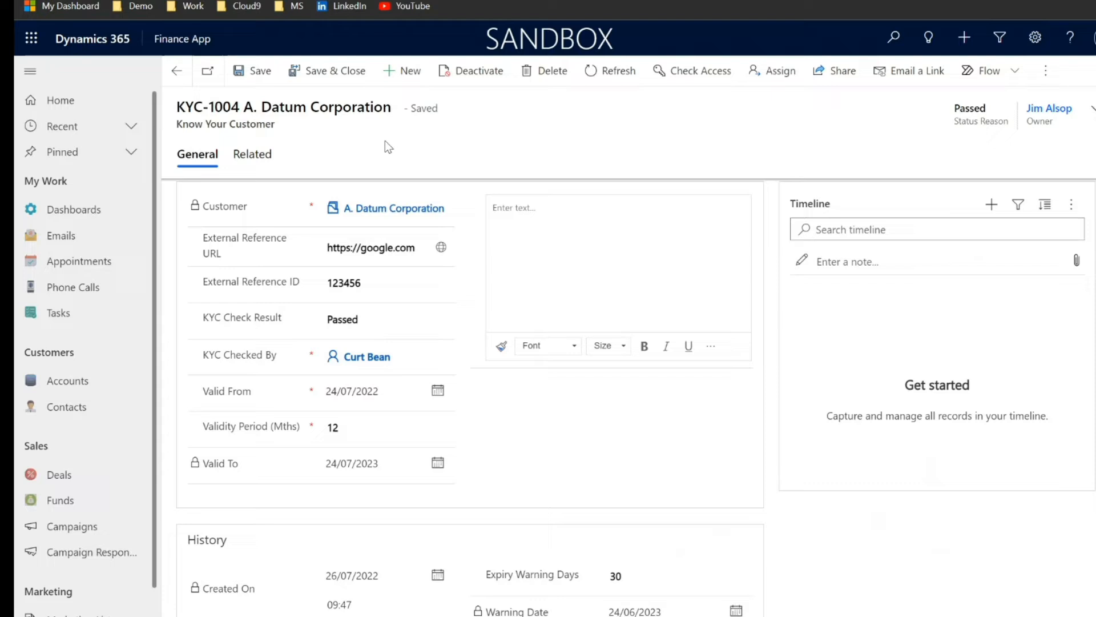
pyautogui.click(370, 247)
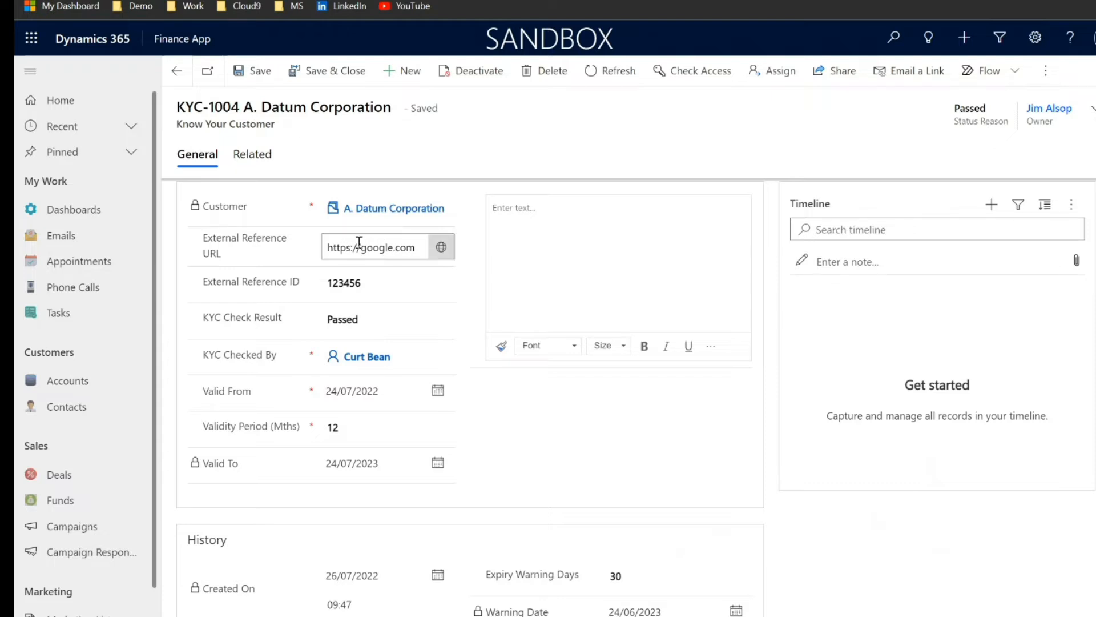
pyautogui.moveTo(371, 246)
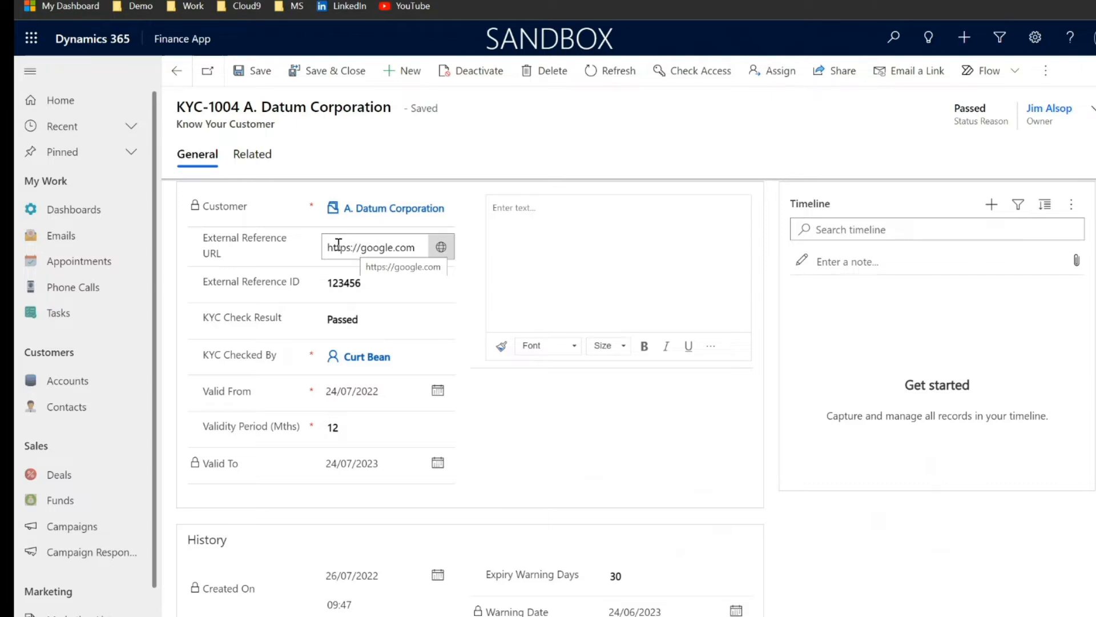
pyautogui.click(387, 282)
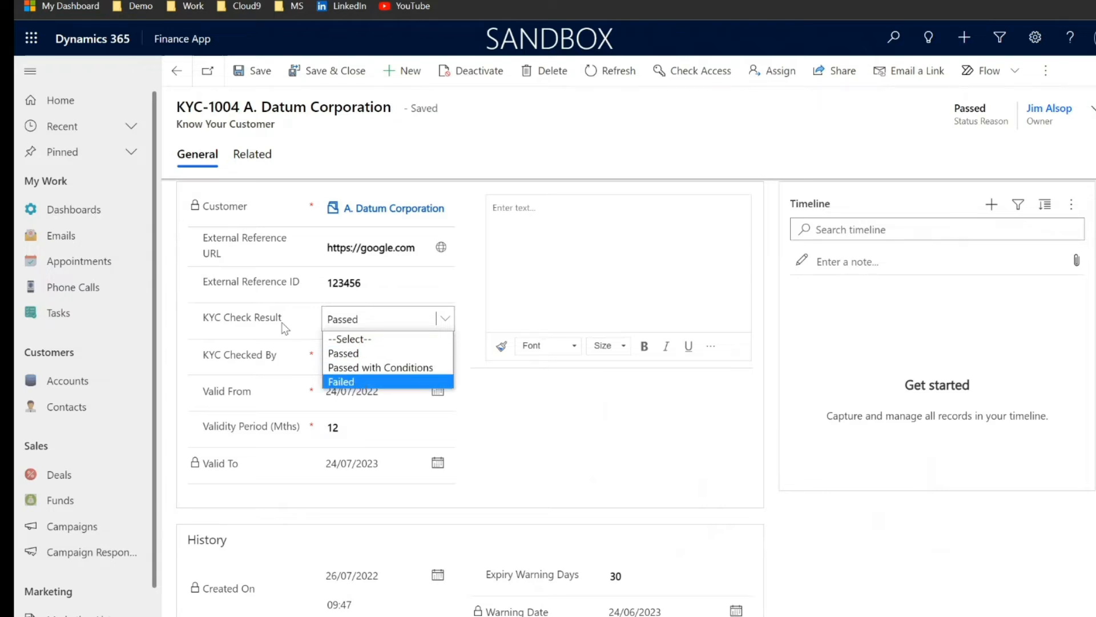
pyautogui.click(342, 352)
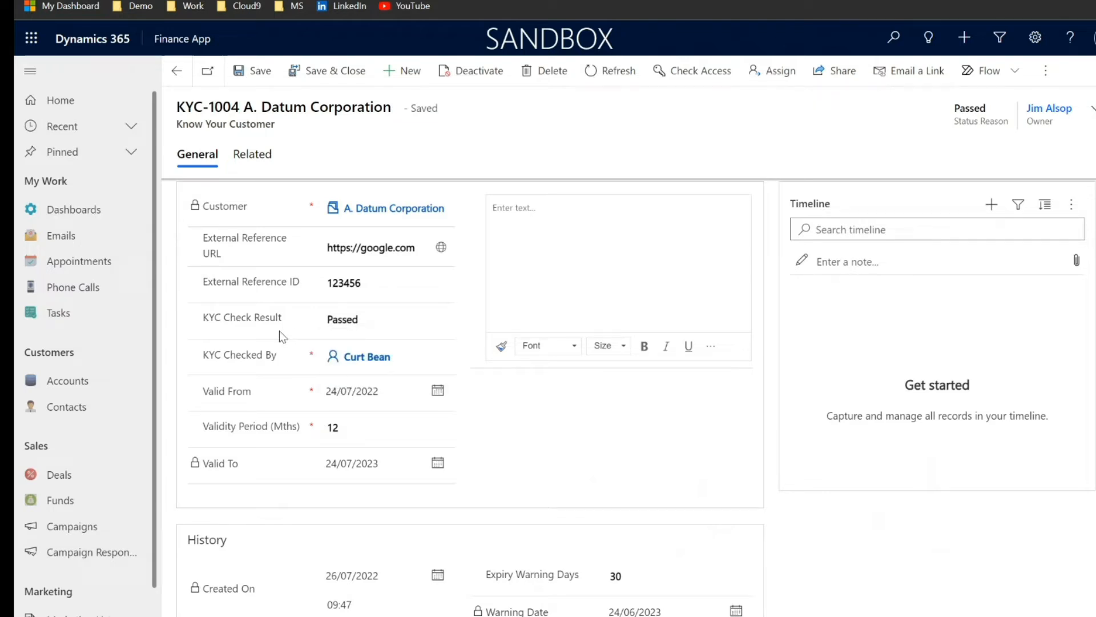
# - Scroll through KYC-1004's History section, then go back to the A. Datum Corporation account
pyautogui.scroll(-3)
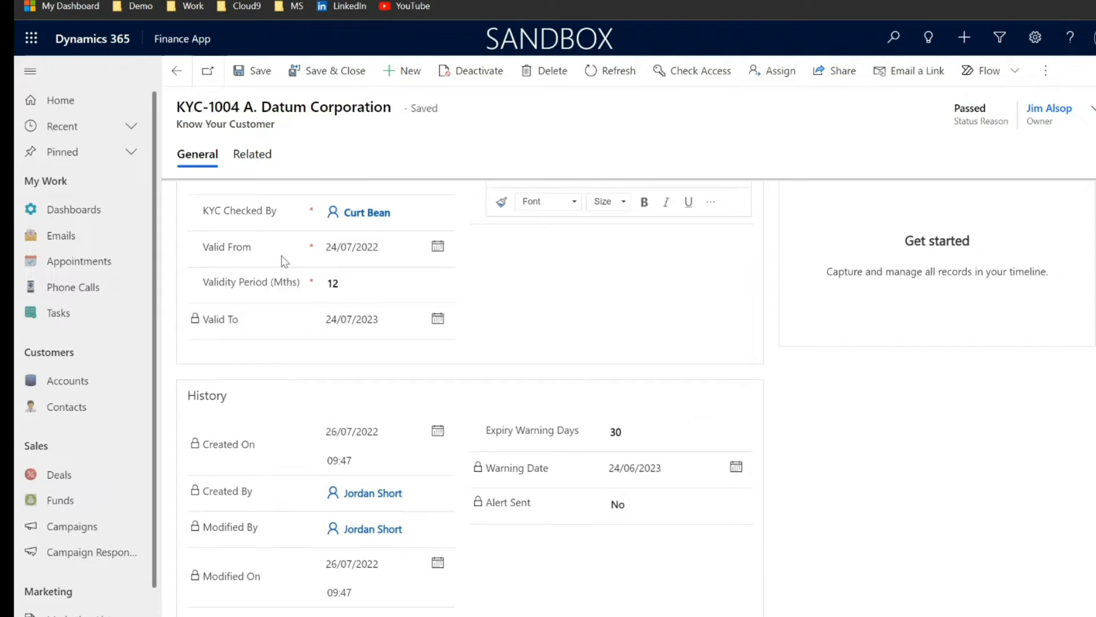
pyautogui.click(378, 247)
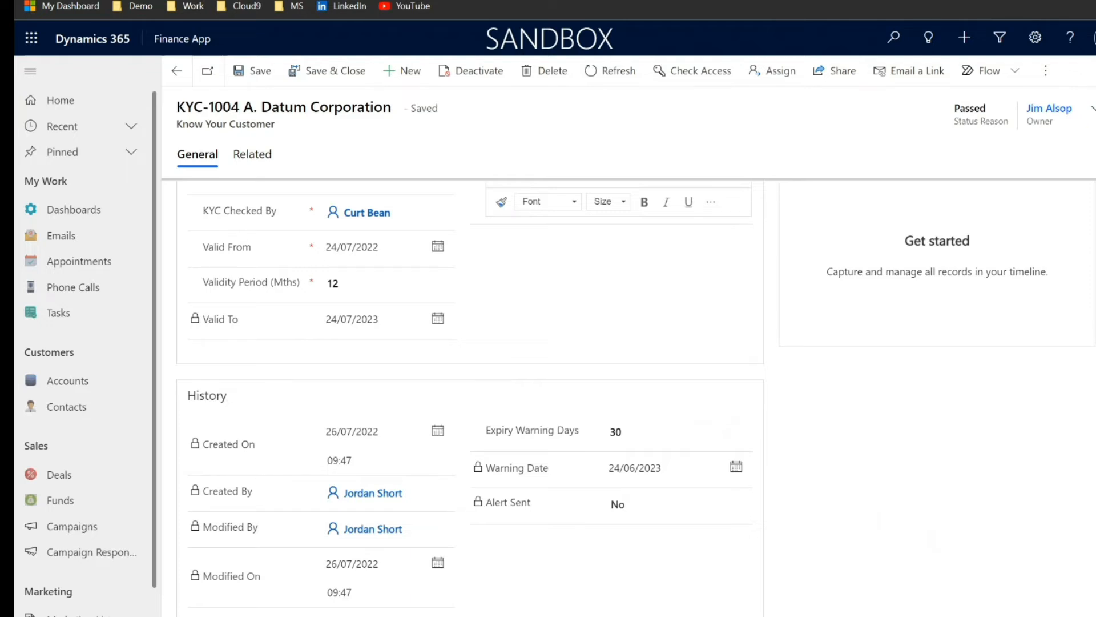
pyautogui.click(176, 70)
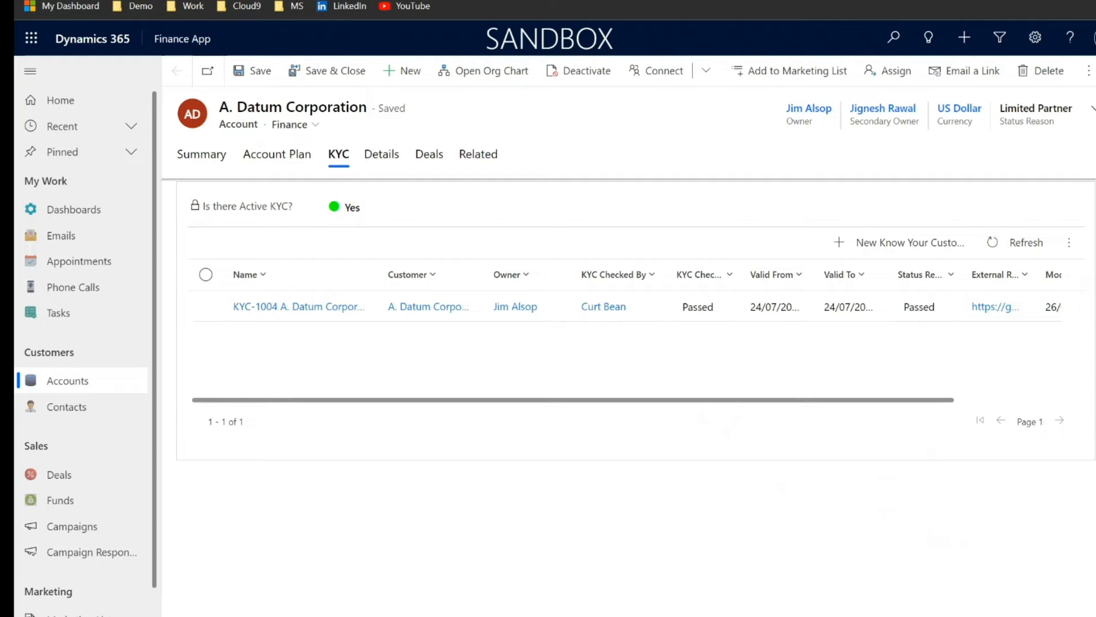
# - Reopen KYC-1004 and scroll to its History: created 26/07/2022, Active, Passed
pyautogui.click(300, 306)
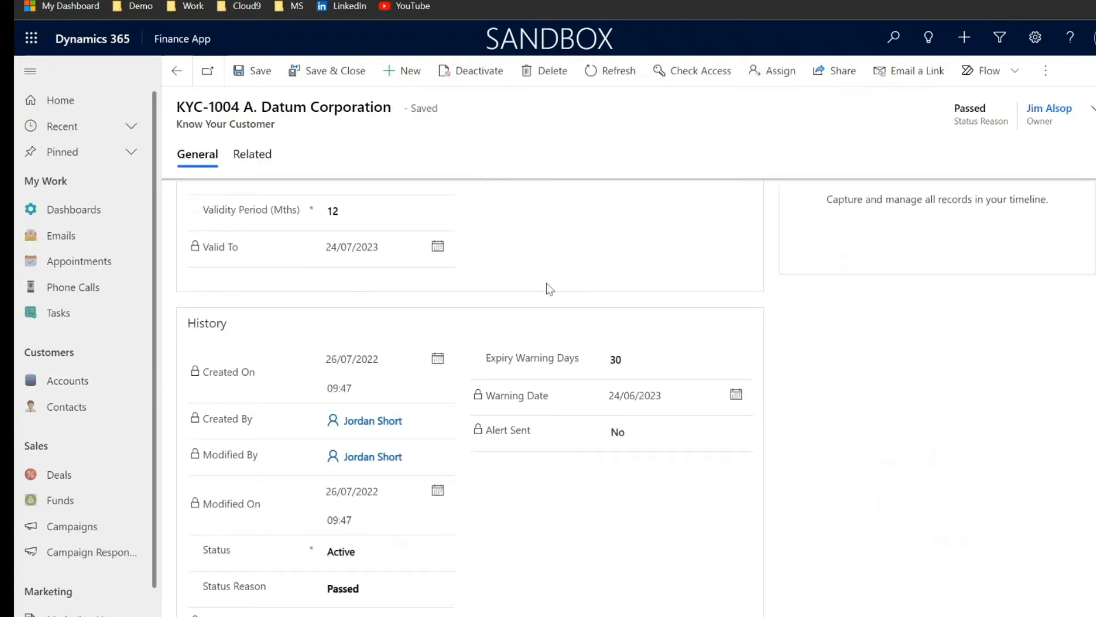
pyautogui.scroll(-3)
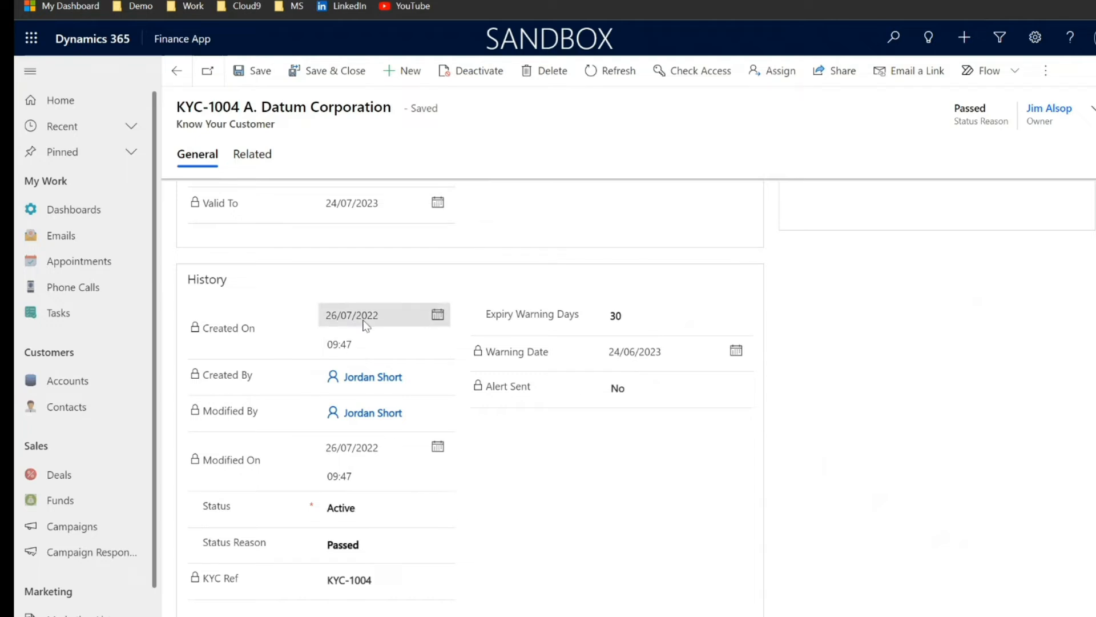
pyautogui.moveTo(365, 327)
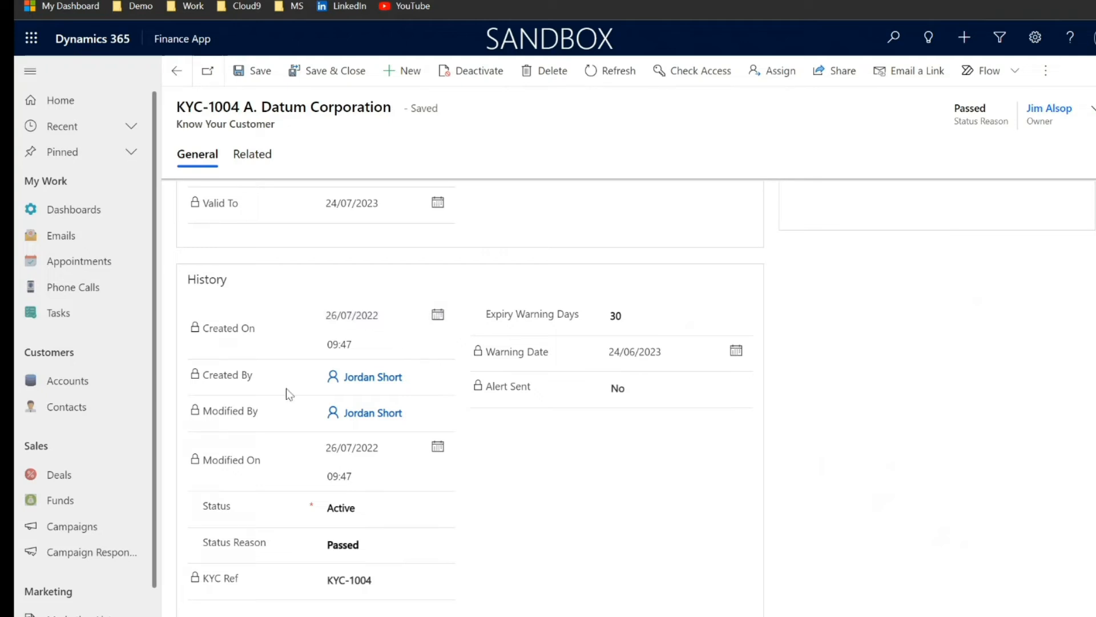
pyautogui.moveTo(506, 517)
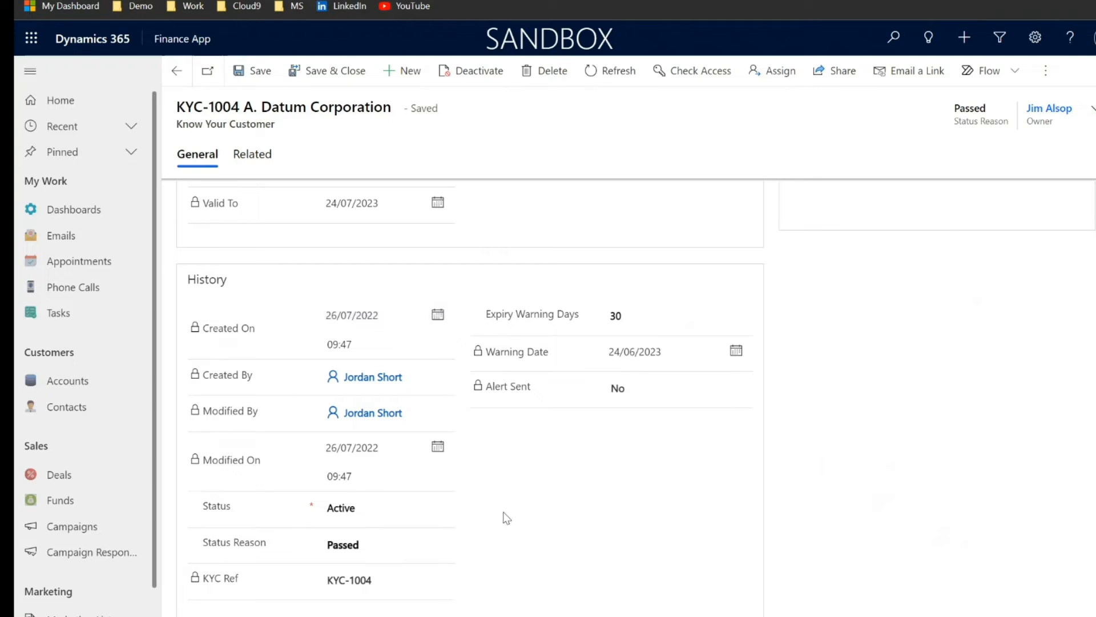
pyautogui.moveTo(499, 473)
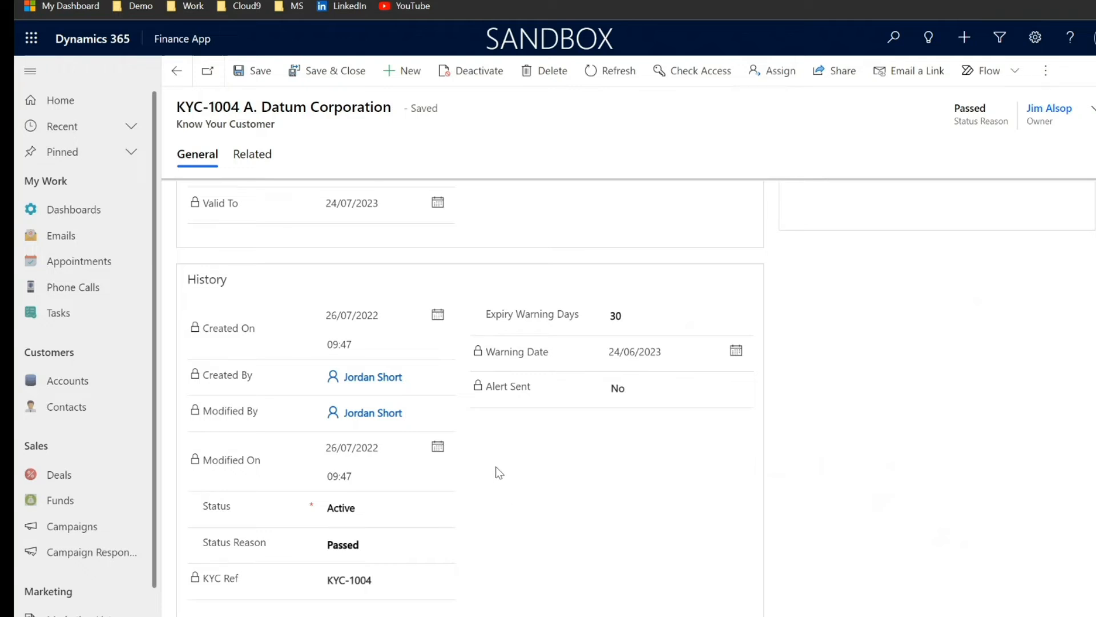
pyautogui.moveTo(594, 271)
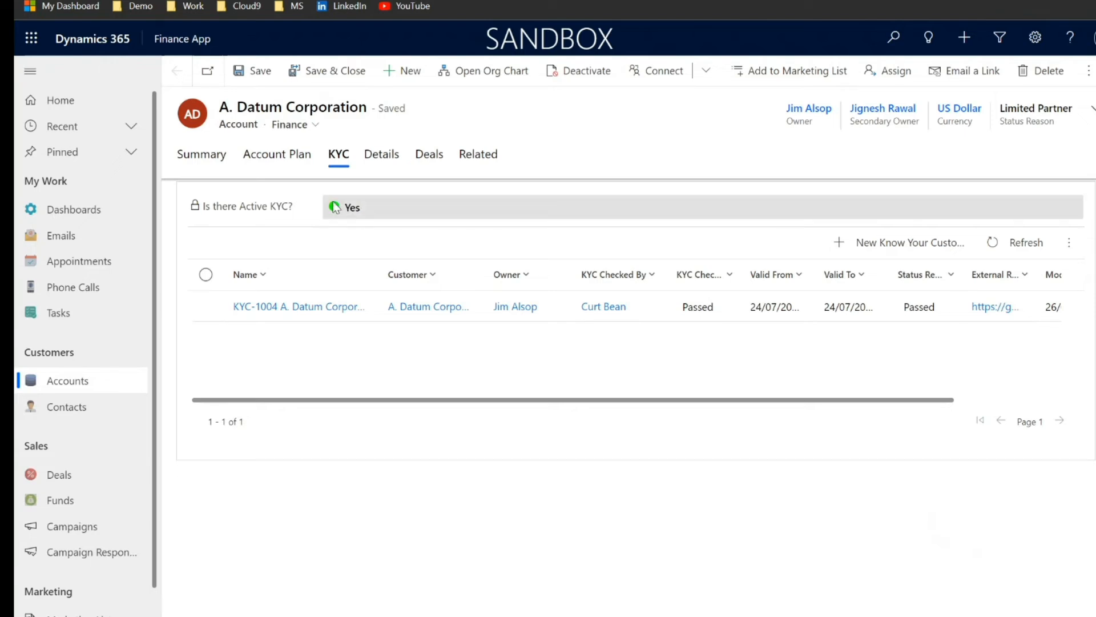
pyautogui.moveTo(312, 213)
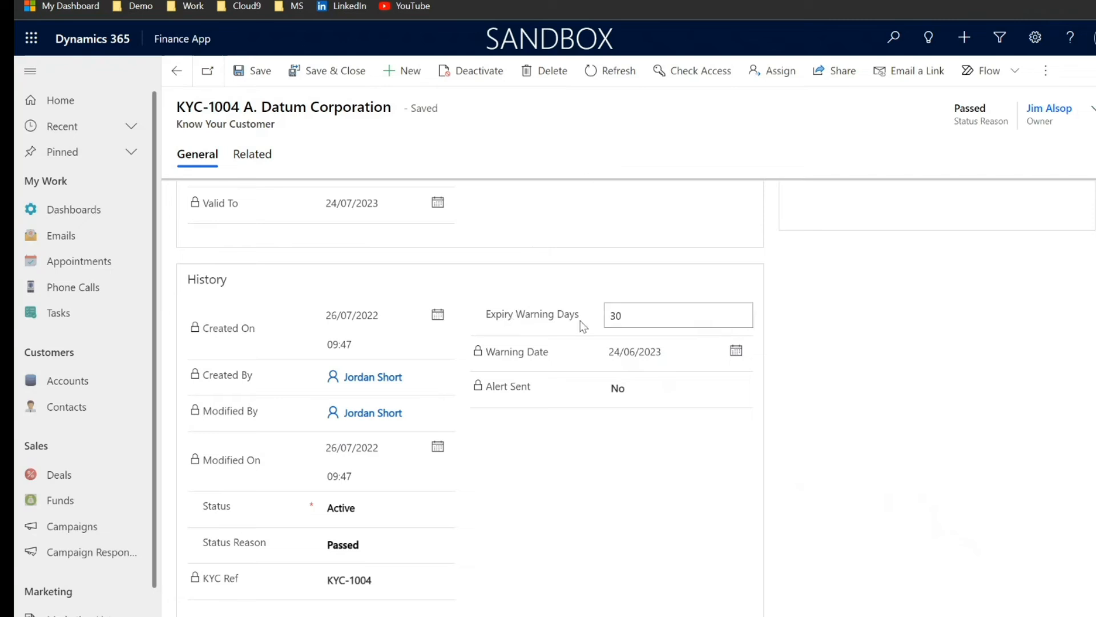
pyautogui.click(676, 314)
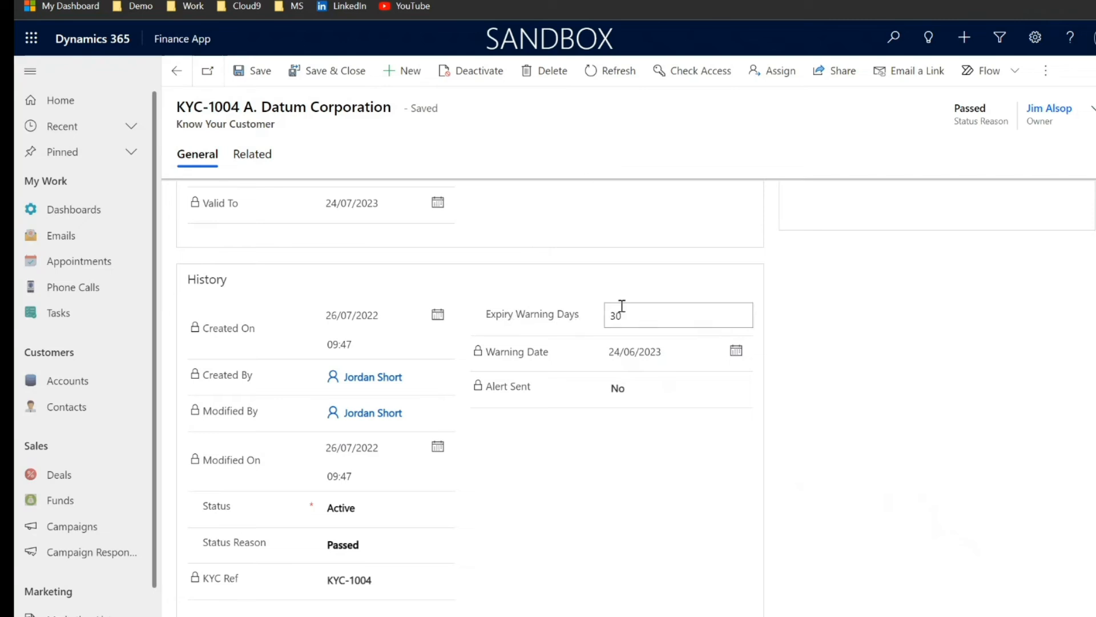
pyautogui.click(869, 283)
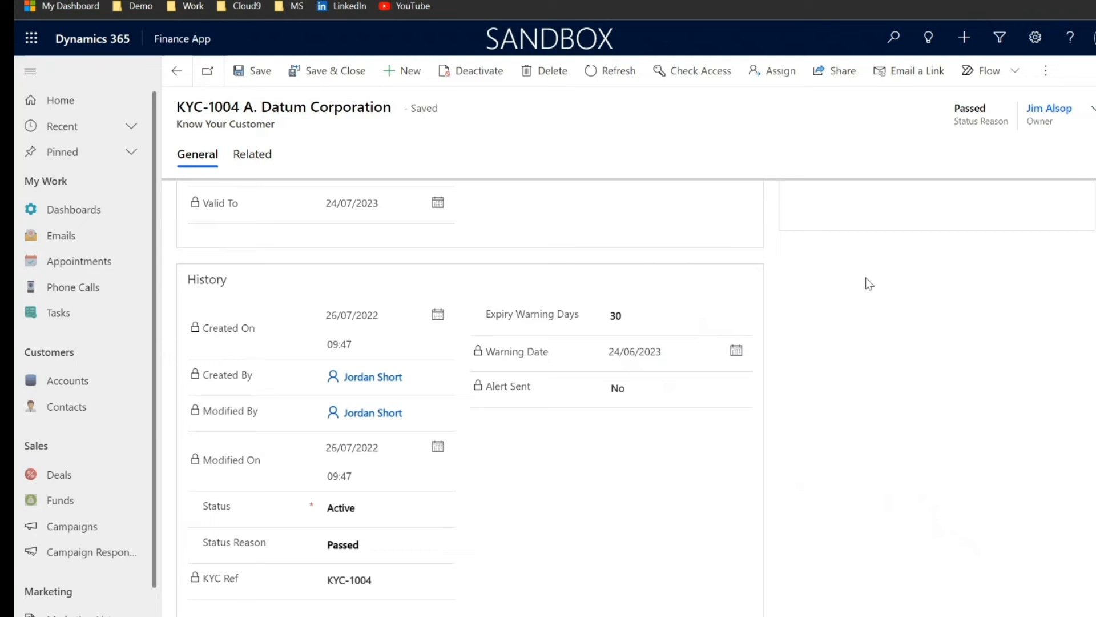
pyautogui.moveTo(841, 295)
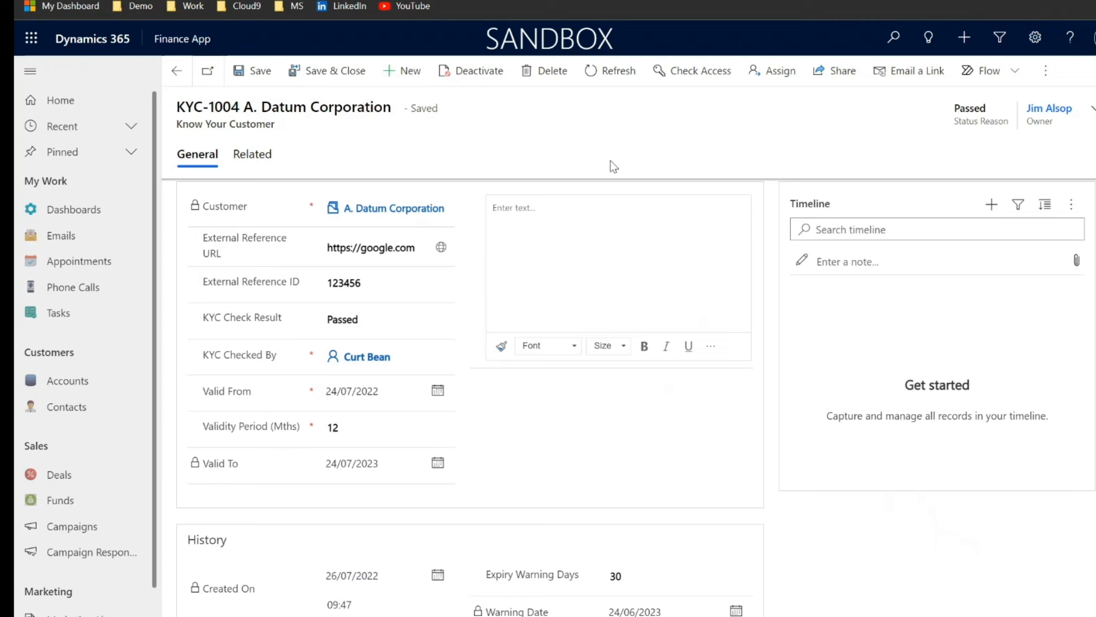
# - Return from the KYC record to the A. Datum Corporation account's KYC tab
pyautogui.click(393, 208)
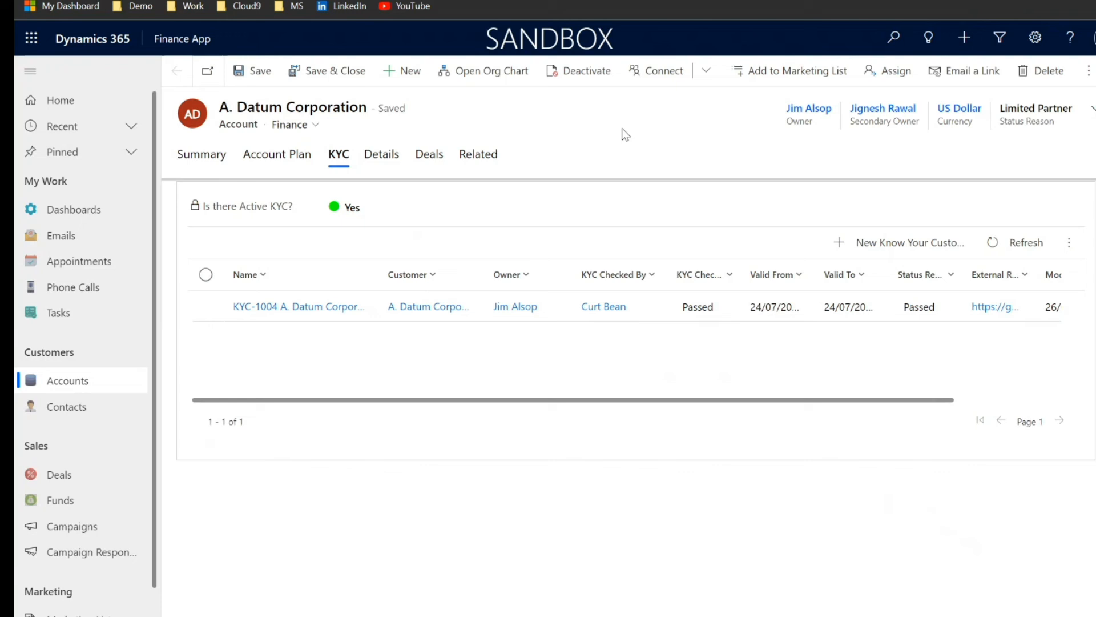
pyautogui.moveTo(575, 121)
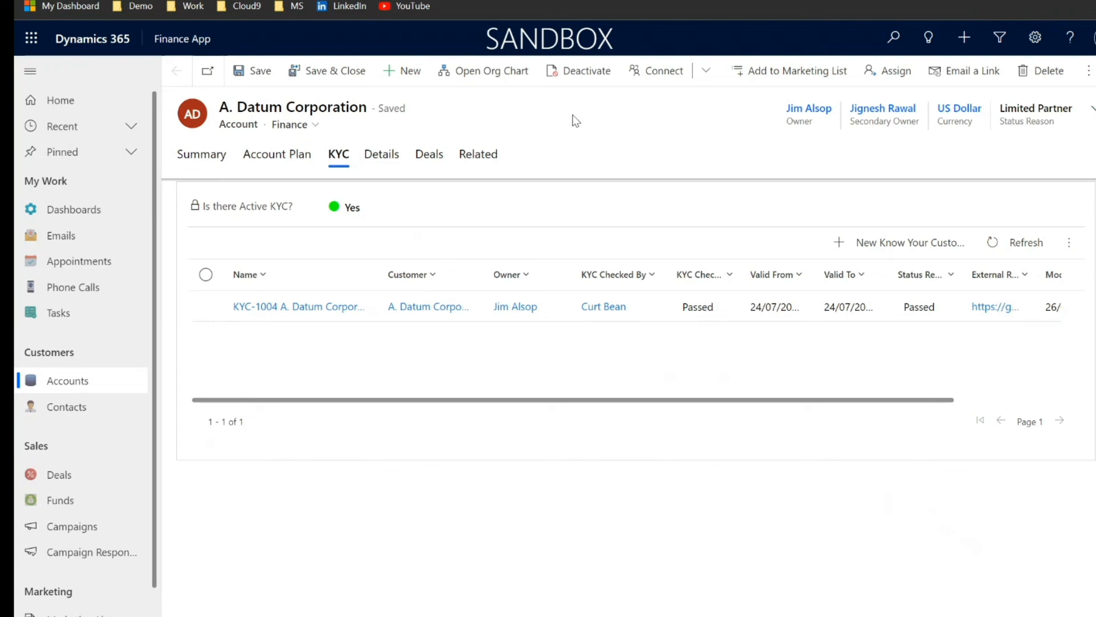